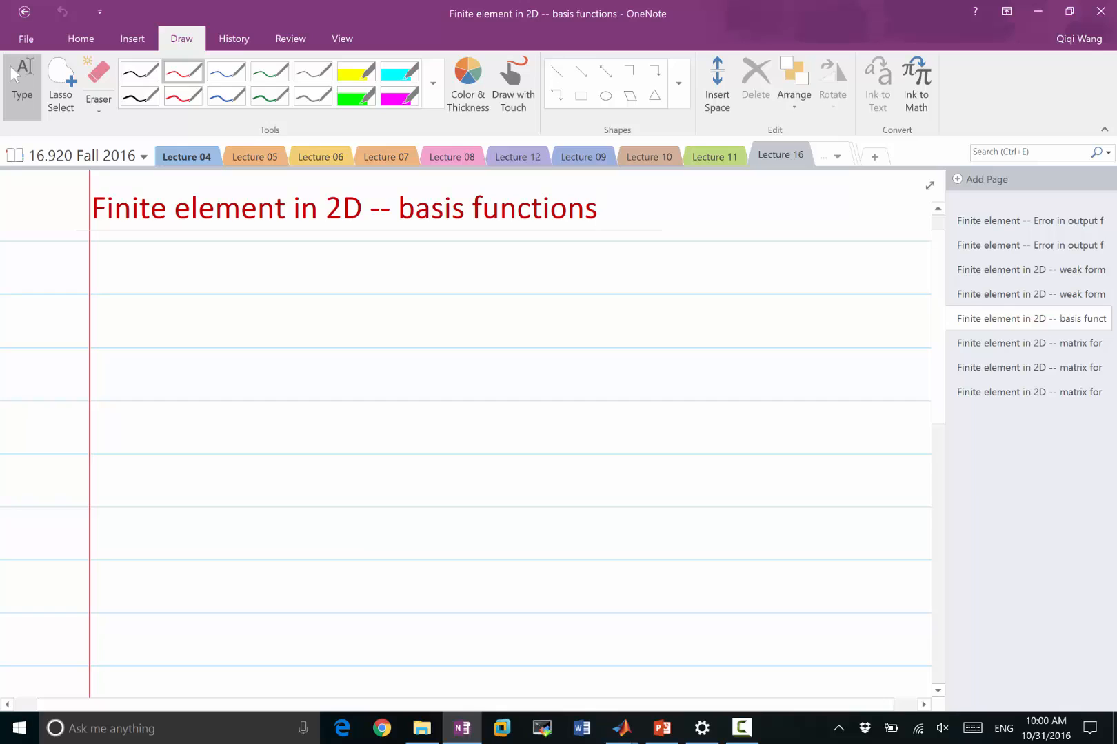
Bring MATLAB forward and launch the PDE Toolbox with pdetool.
click(598, 208)
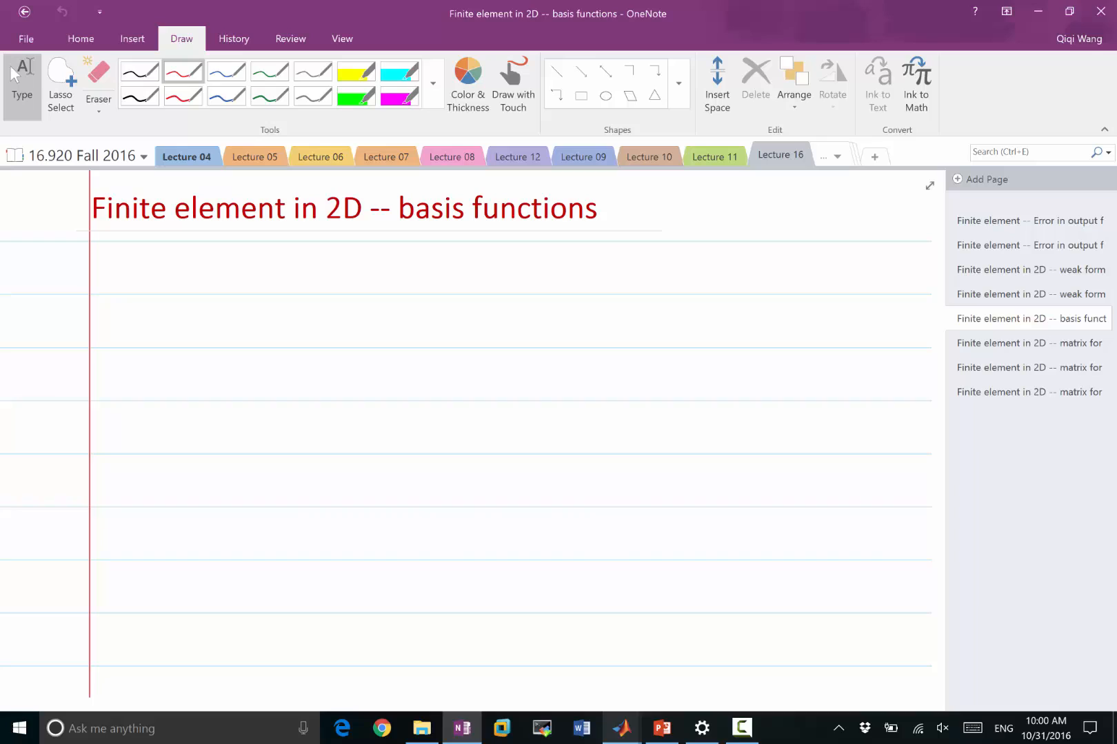
click(621, 728)
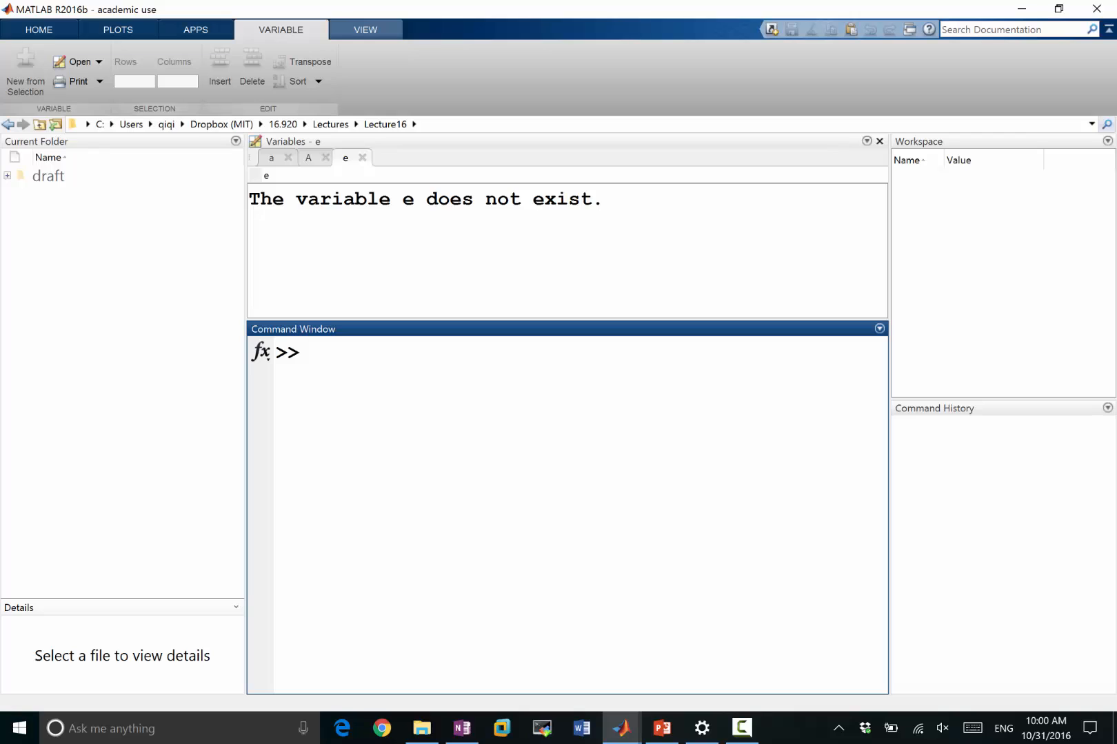
text(pdetool)
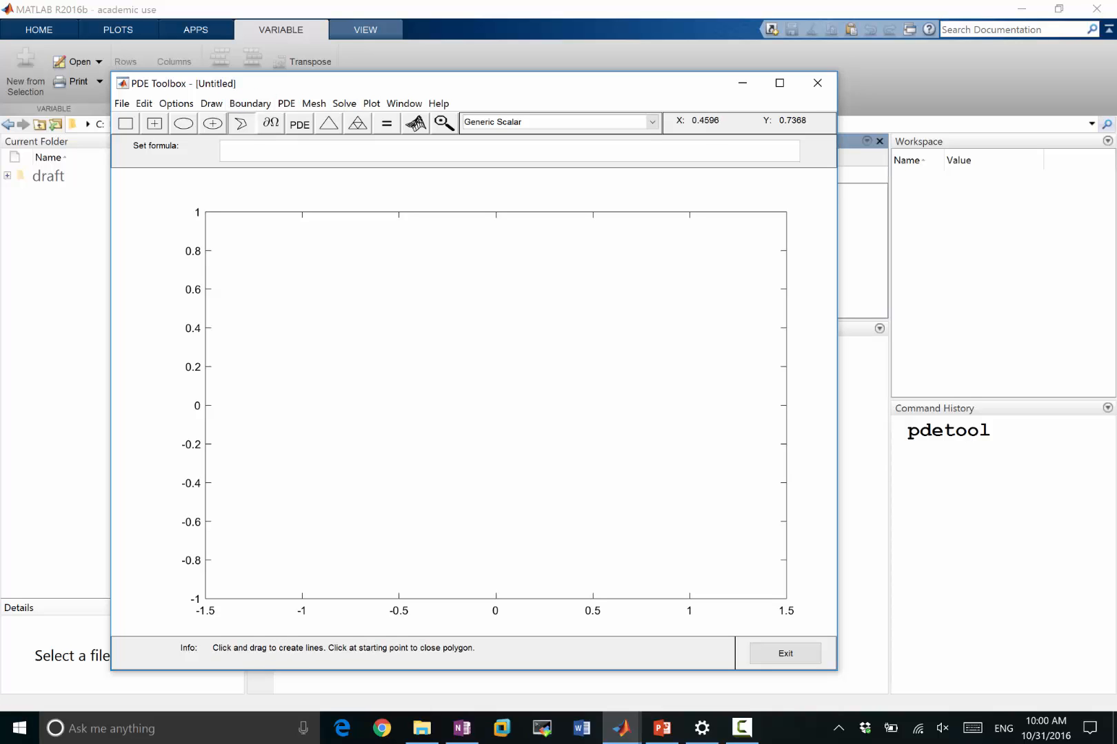
Sketch polygon P1, initialize its triangular mesh, and export p, e, t via Mesh > Export Mesh.
drag(448, 257, 584, 263)
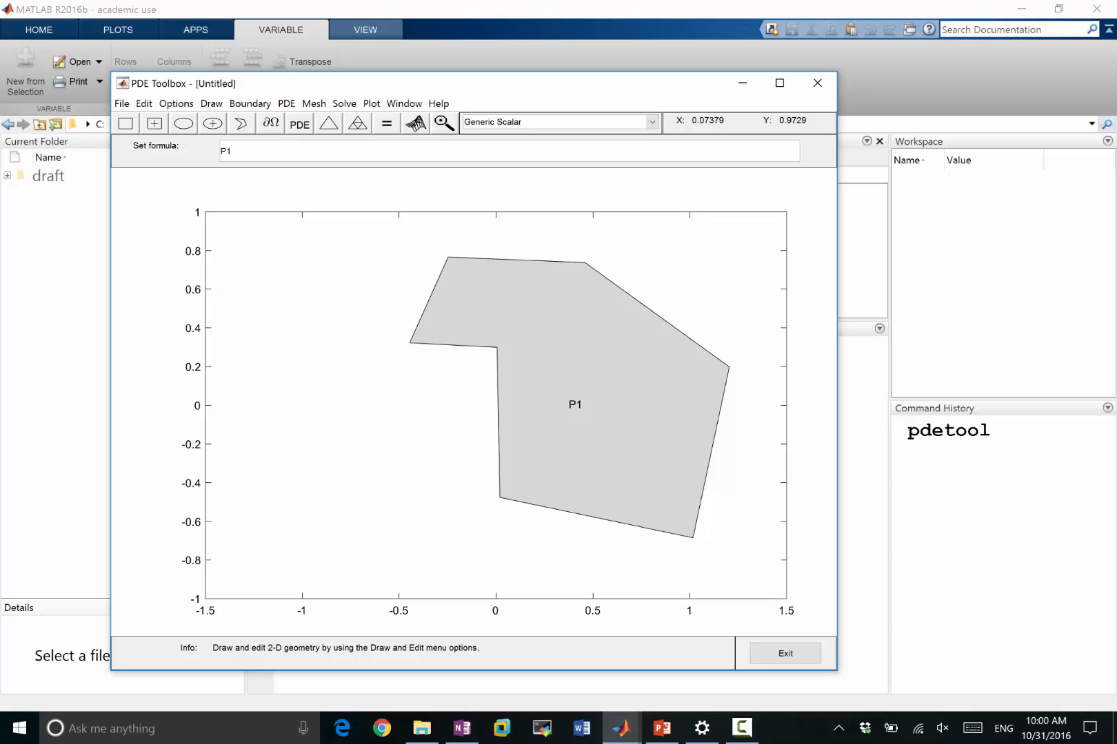
click(357, 123)
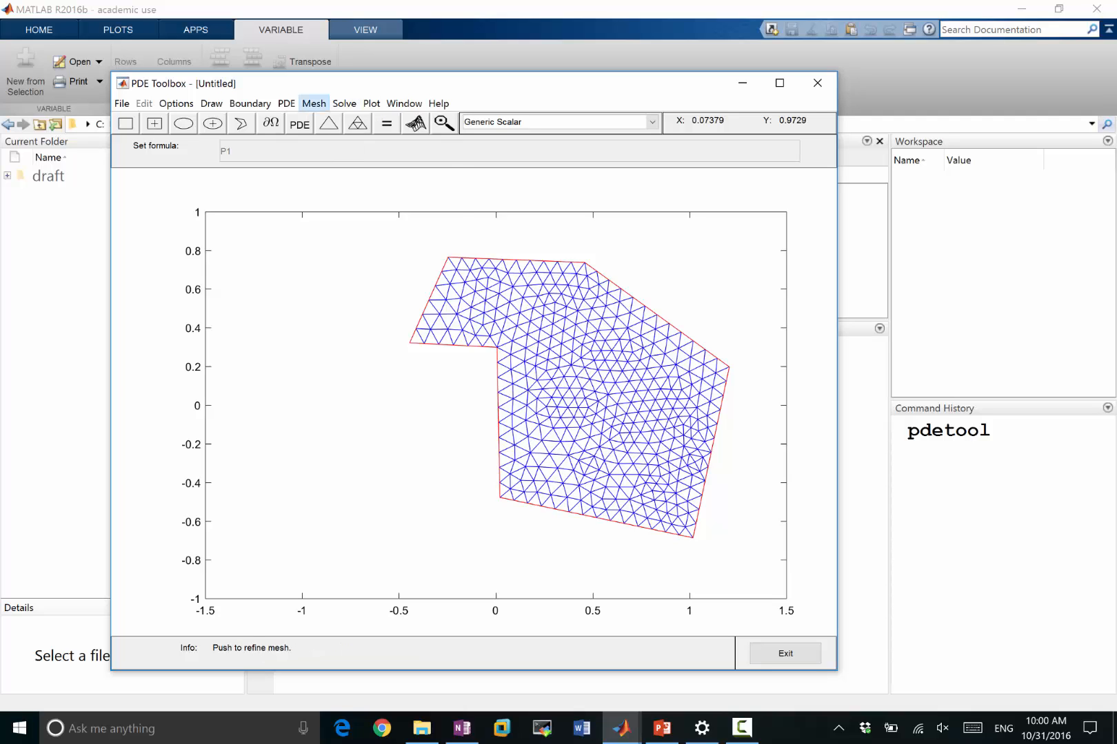
click(313, 103)
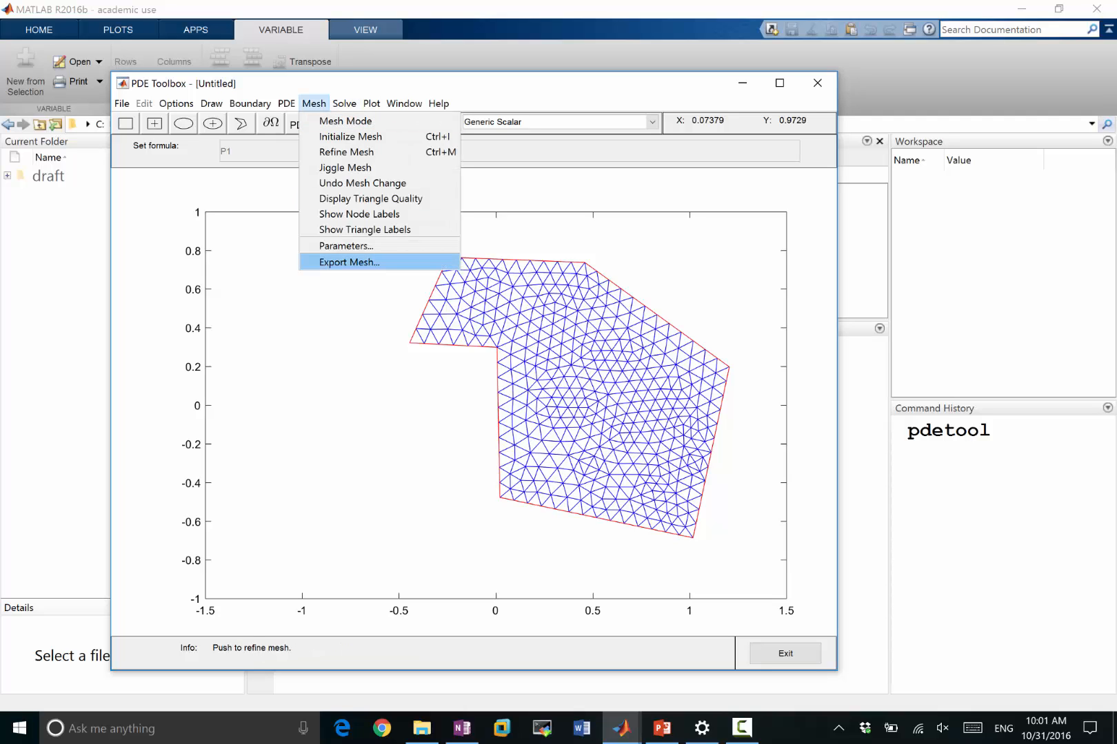
click(348, 262)
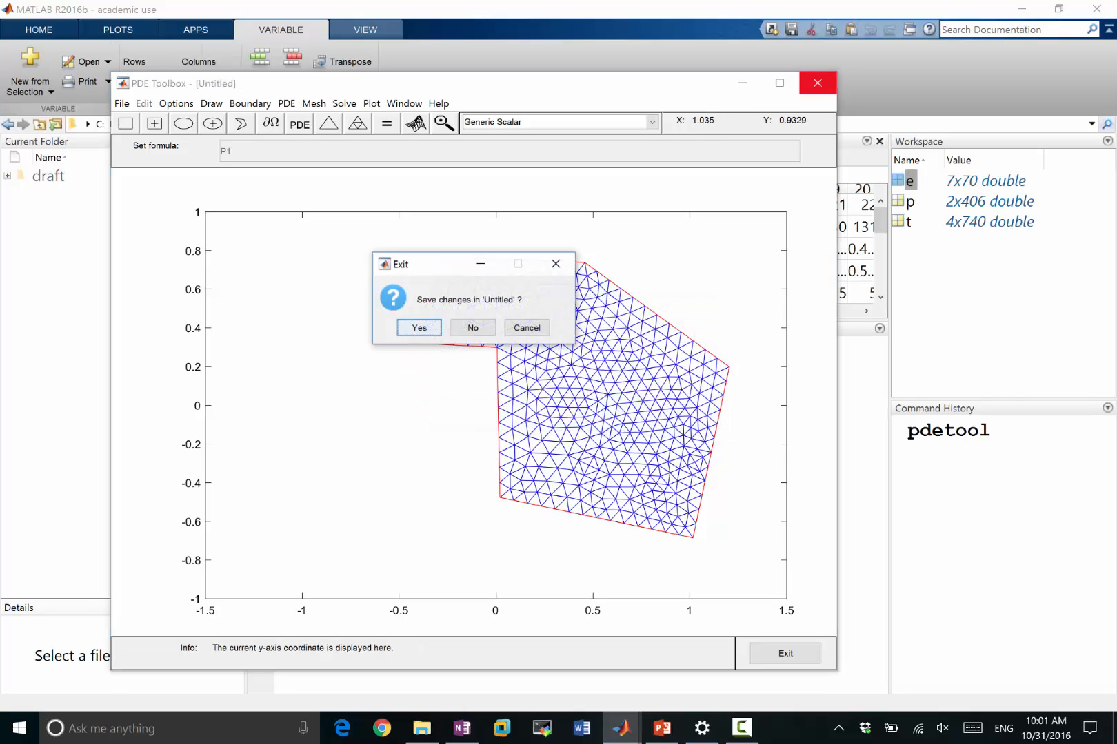
Close the PDE Toolbox without saving and open e, p and t in the Variables editor.
click(472, 327)
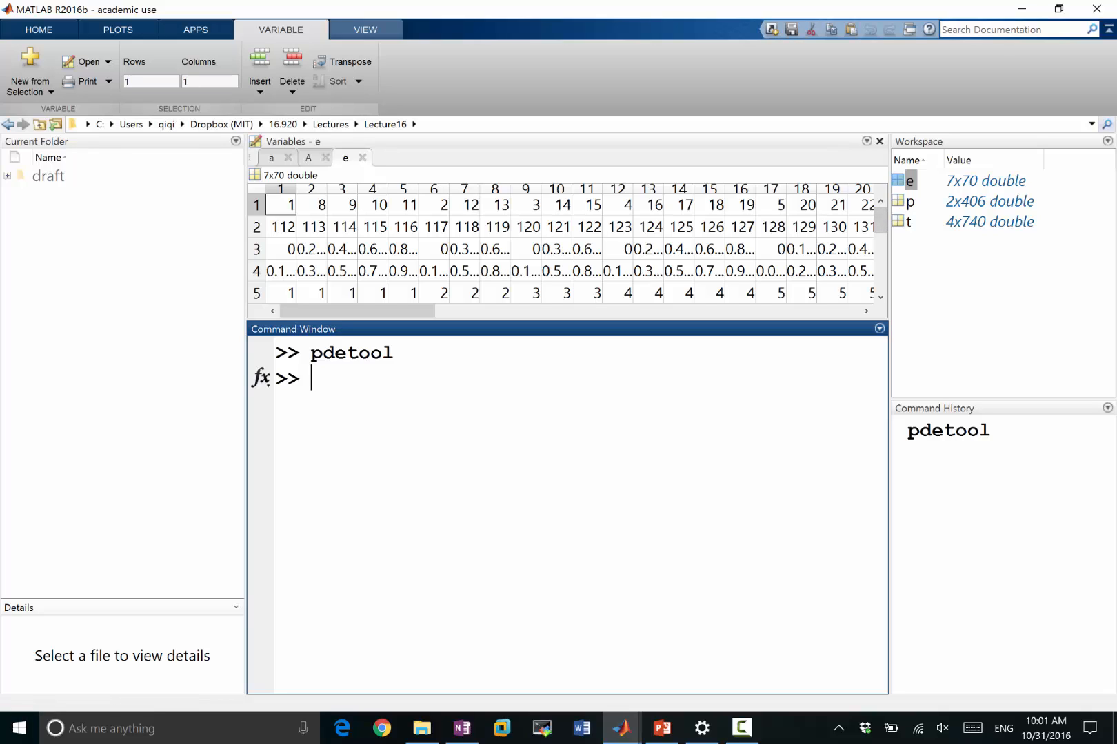
click(910, 201)
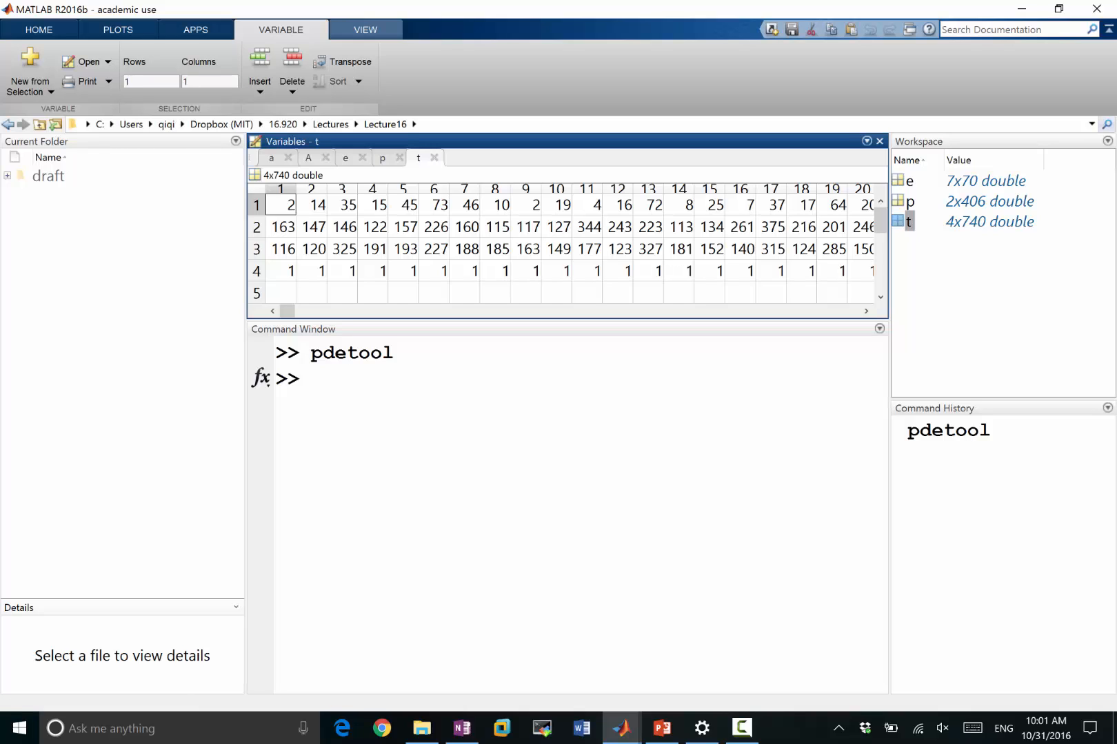
click(344, 157)
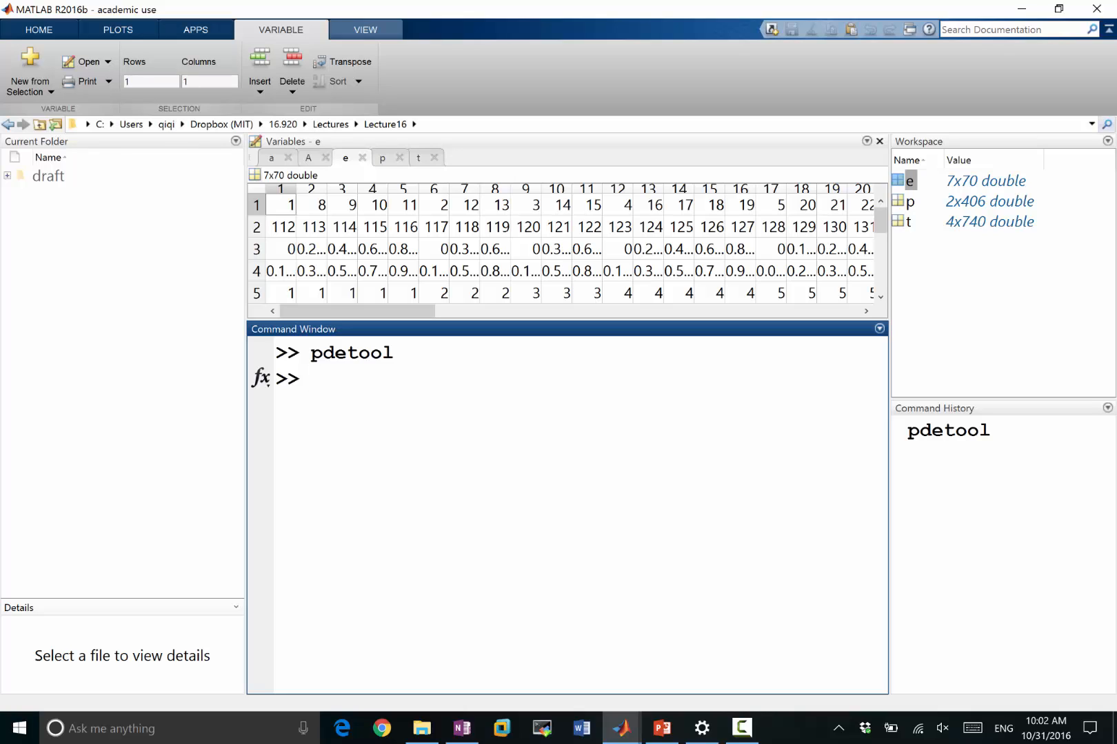
Run ib = unique([e(1,:), e(2,:)]); in the Command Window.
text(i)
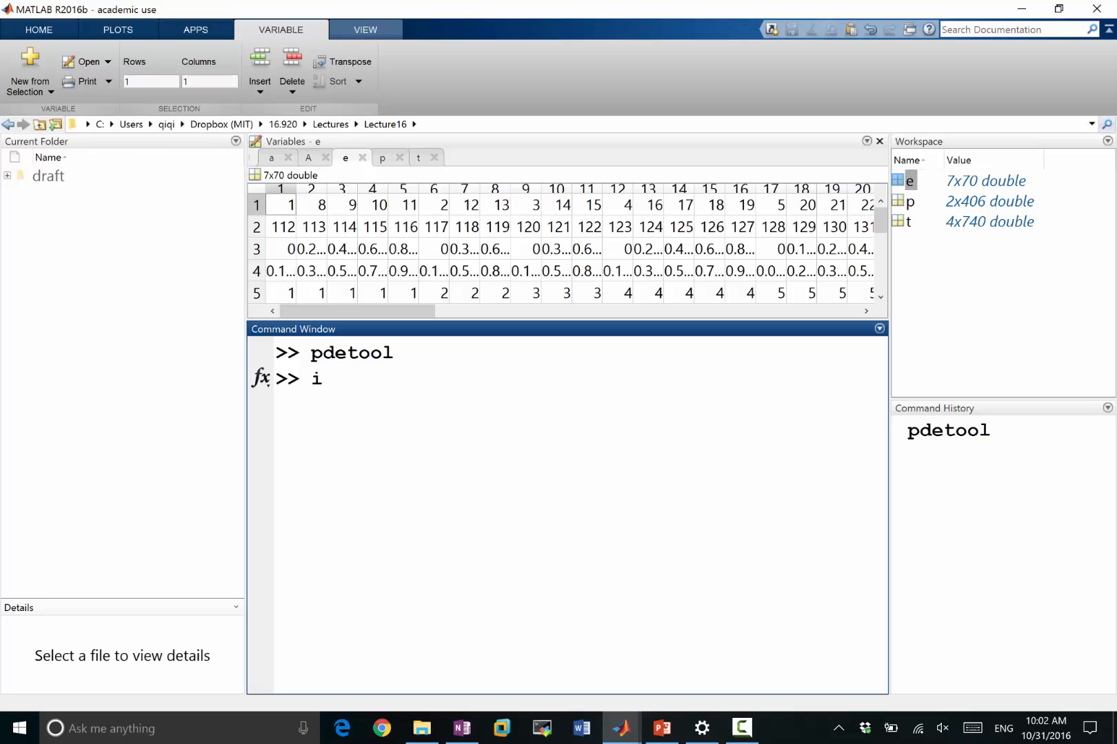
text(b = u)
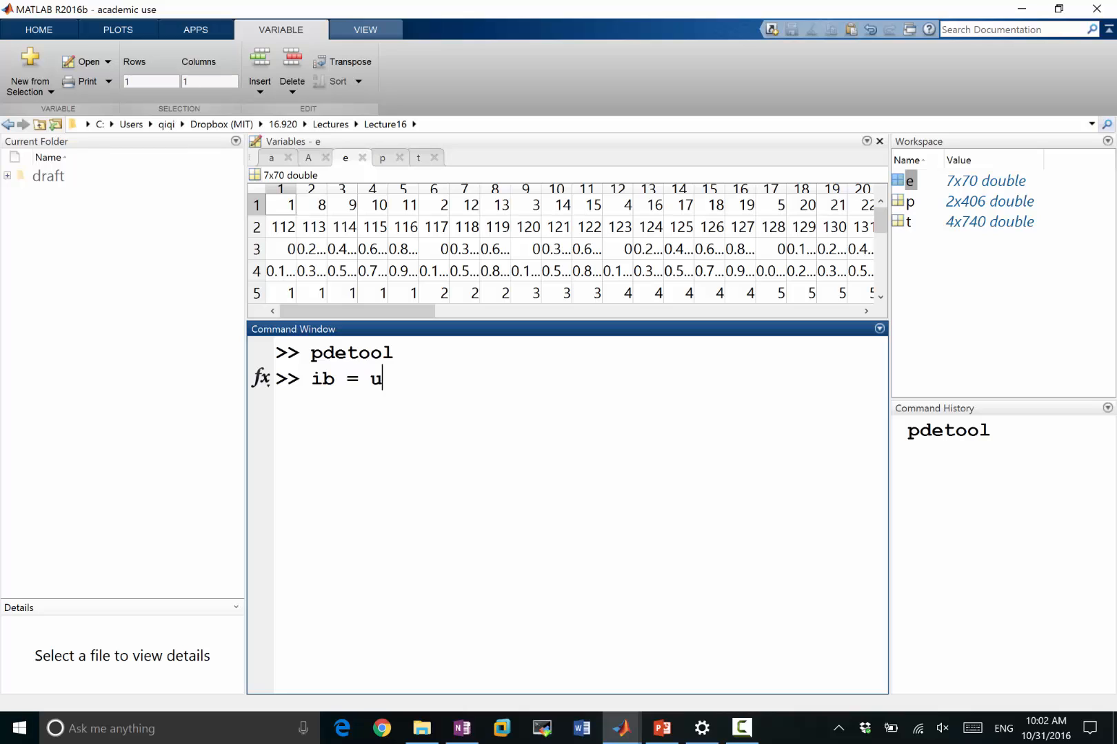
text(nique()
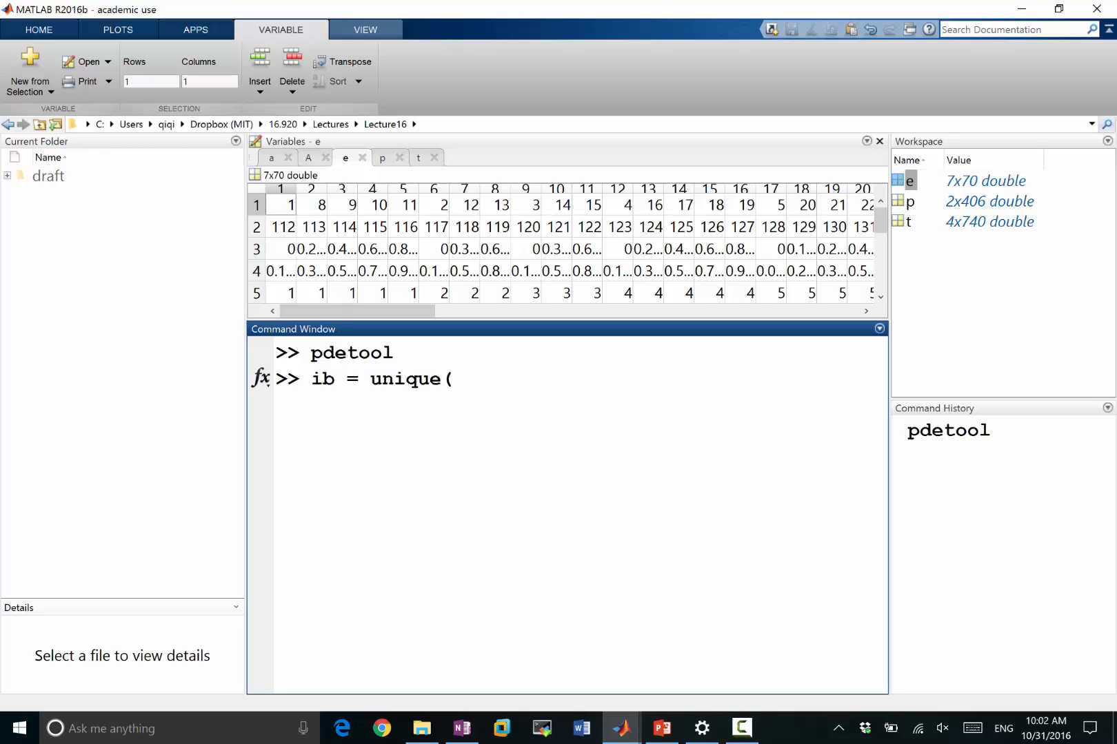
text([e)
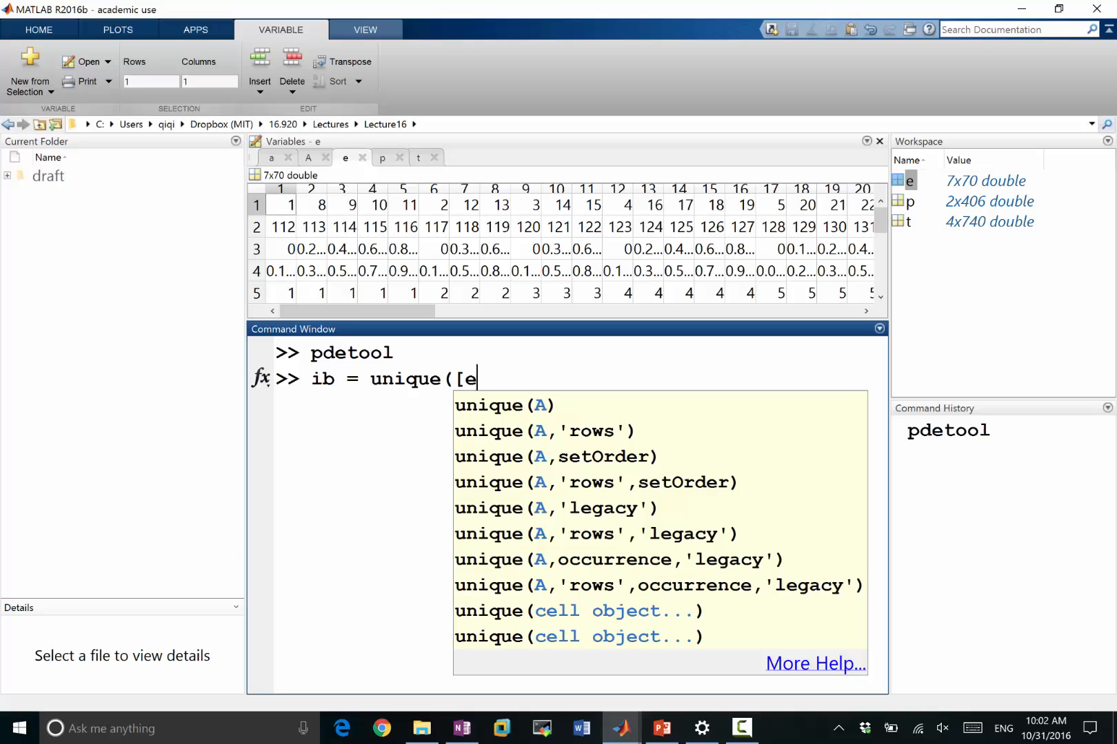
text((1,:))
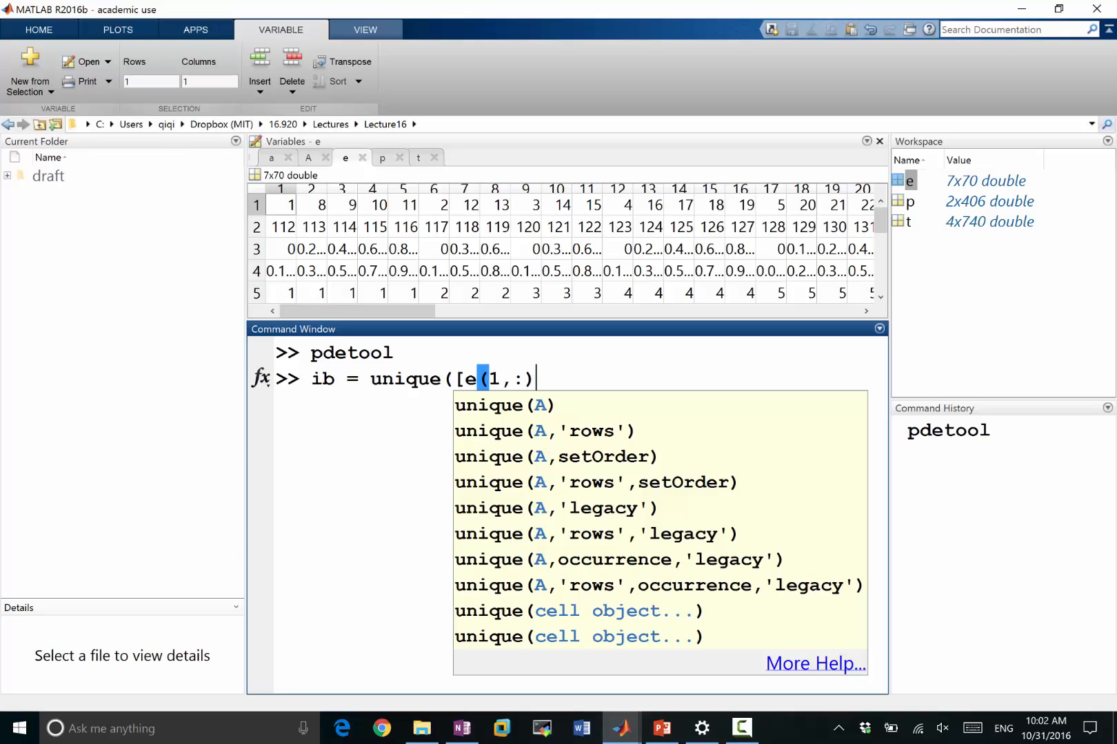
text(, e(2,:)]);)
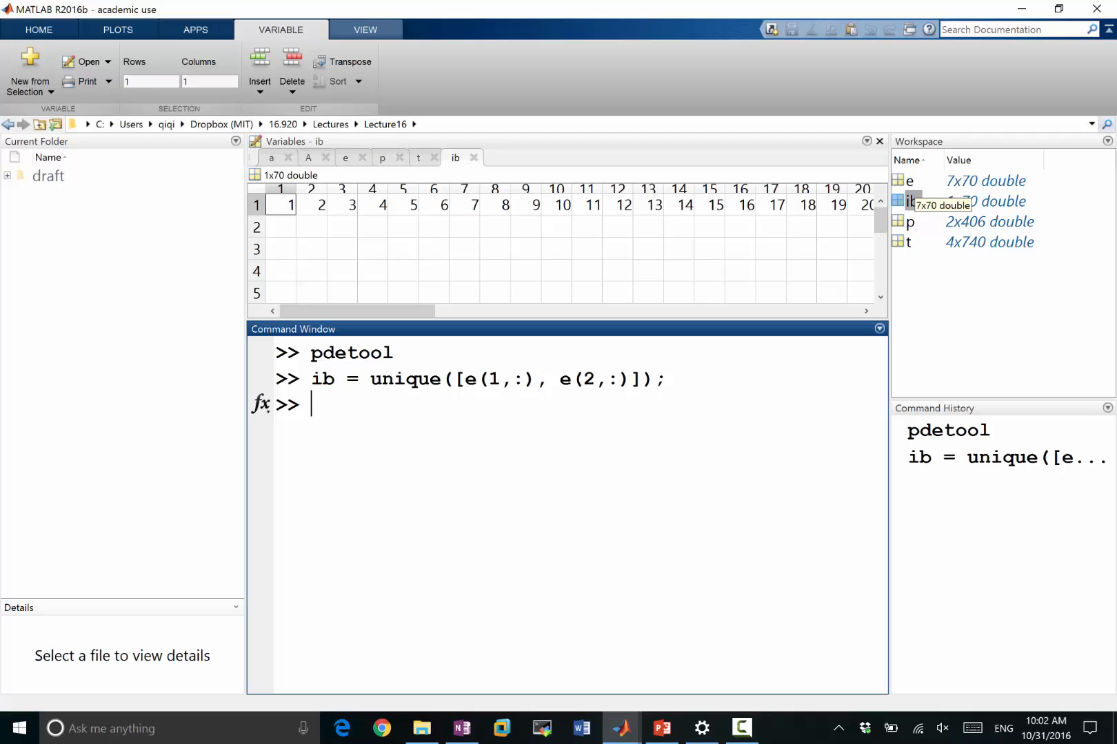
mouse_move(908, 201)
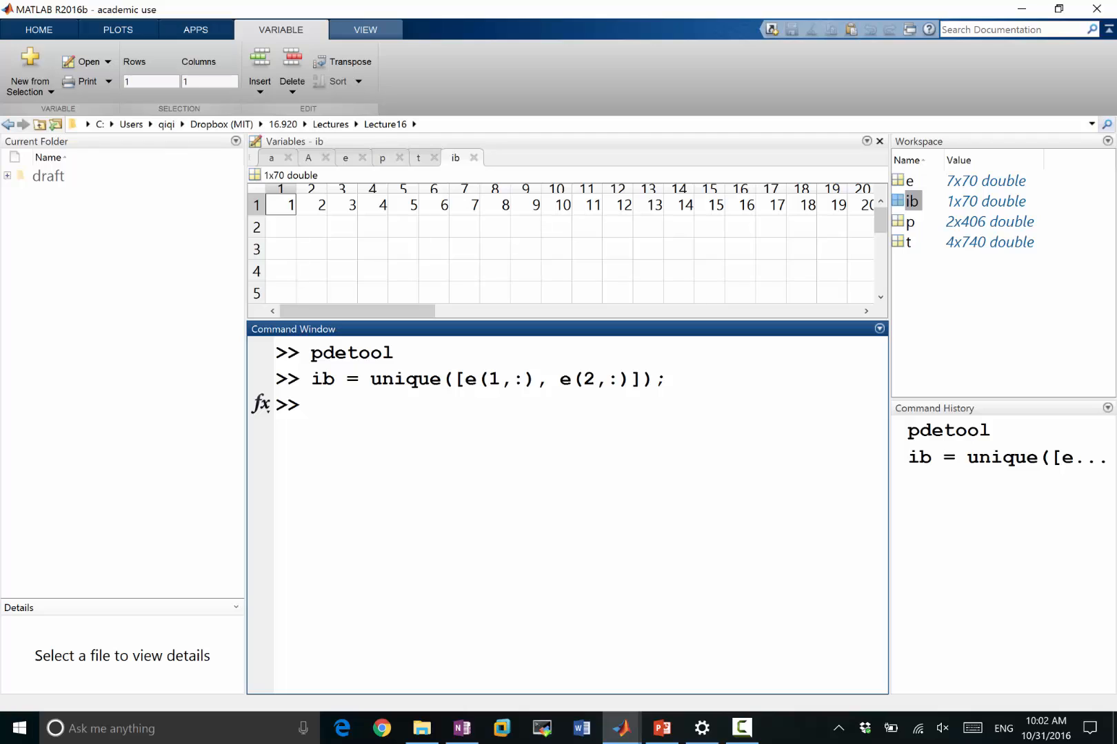
Run trimesh(t(1:3,:)', p(1,:), p(2,:)); with corrected parentheses, plotting the mesh twice.
text(trime)
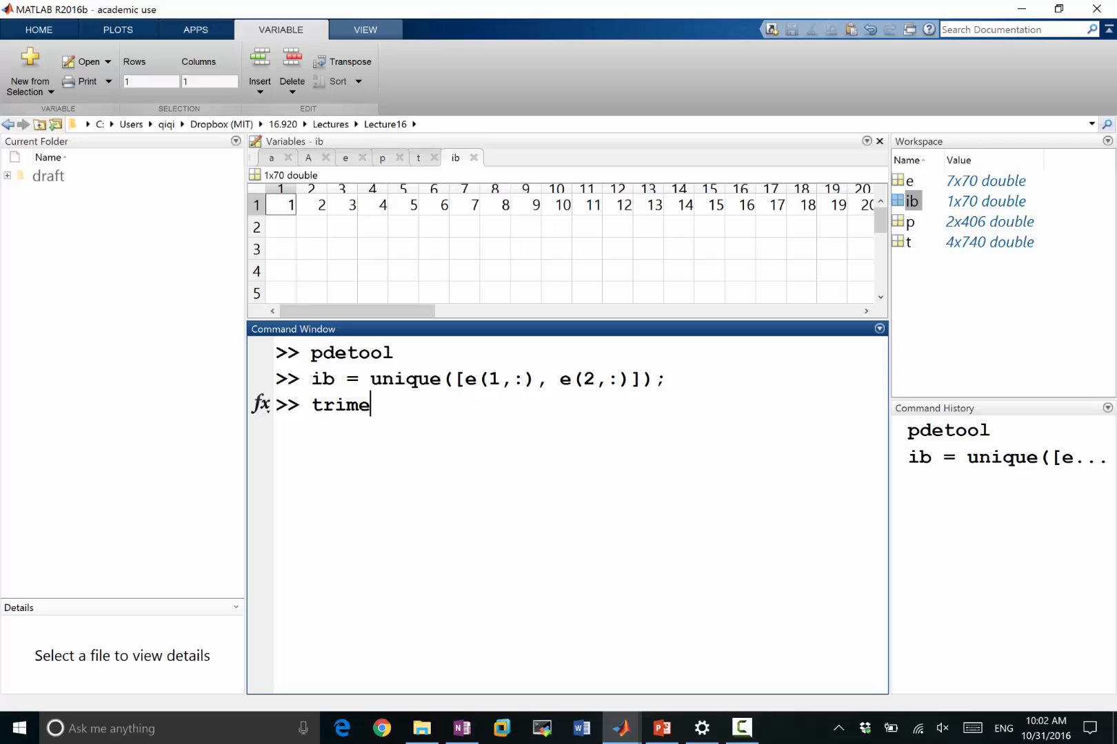
text(sh()
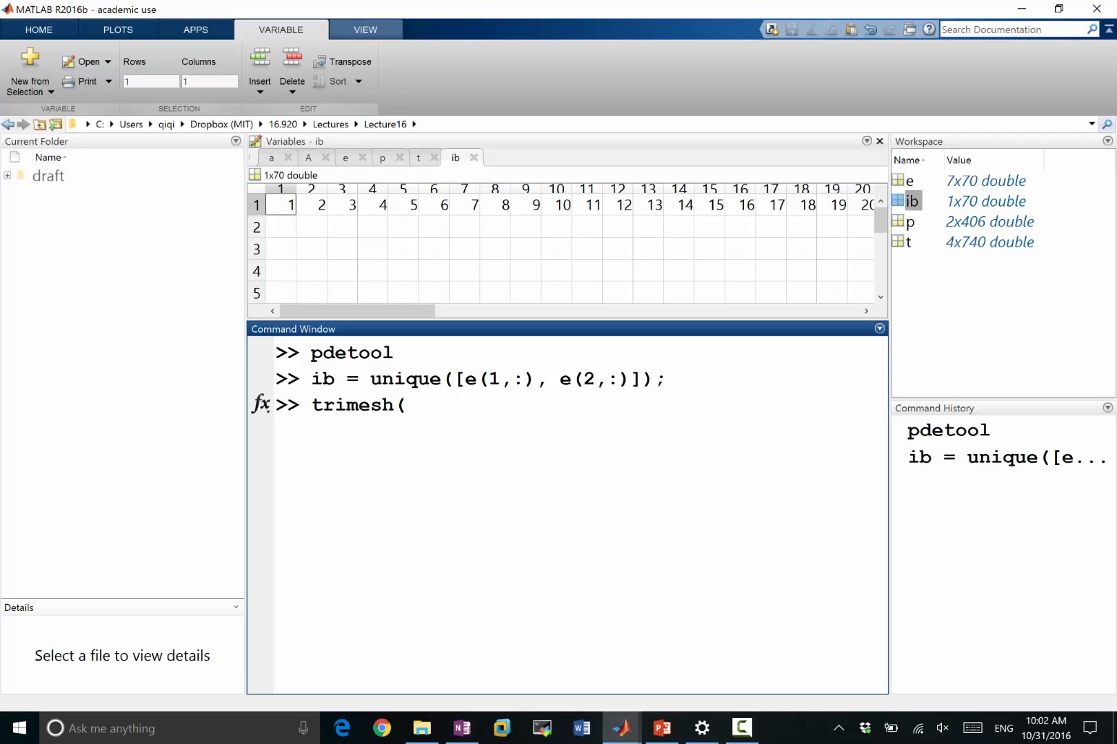
text(t()
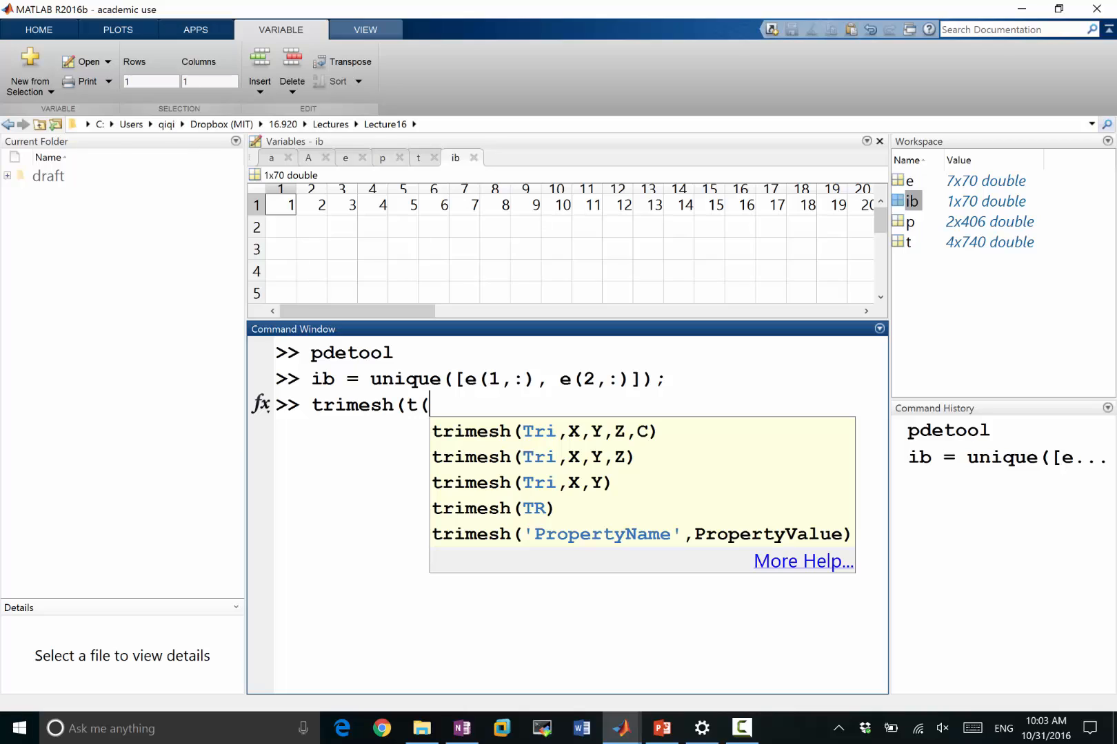
text(1:)
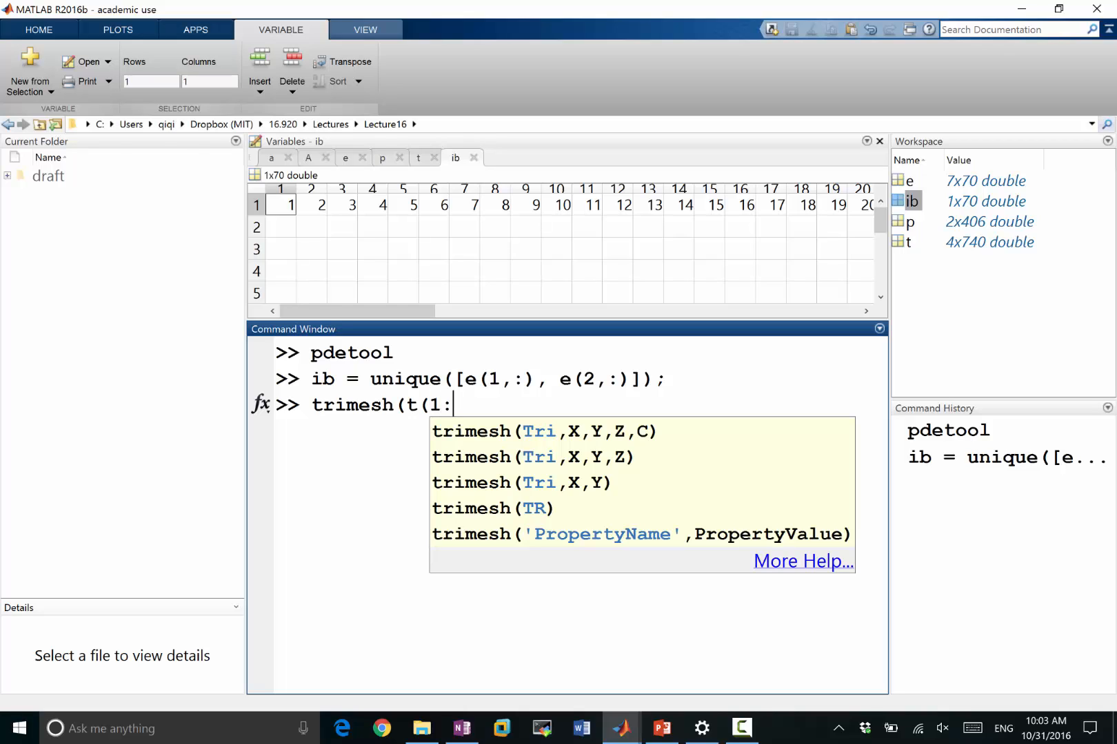
text(3,;)
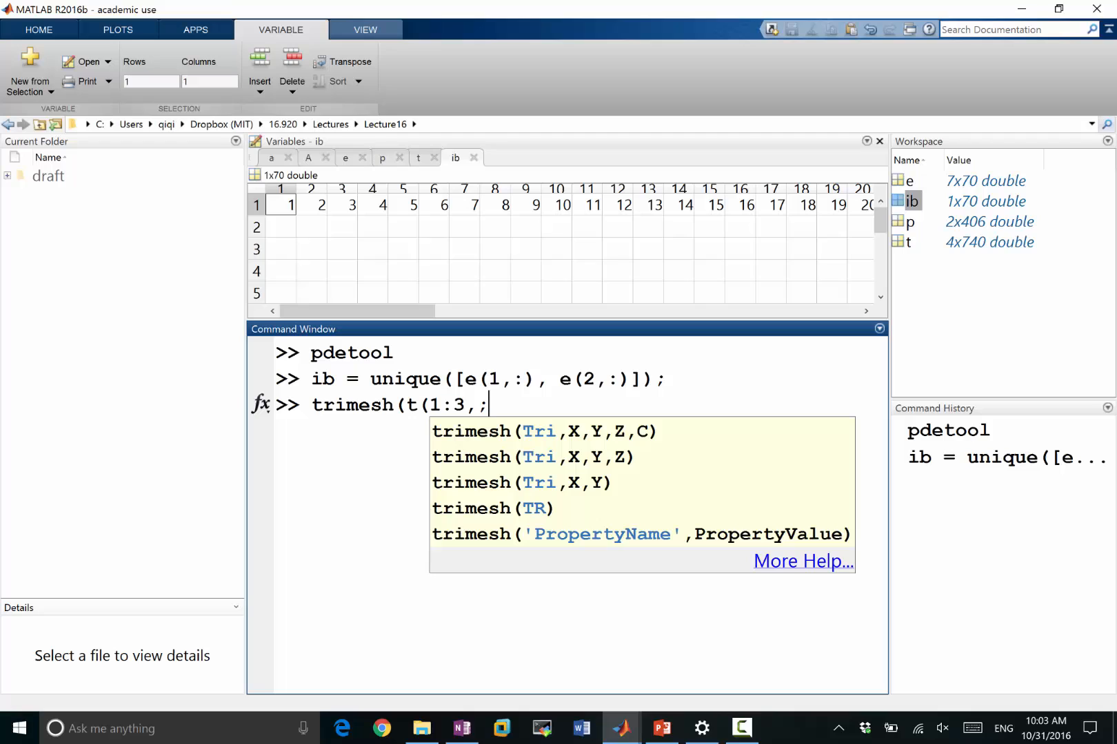
text(:))')
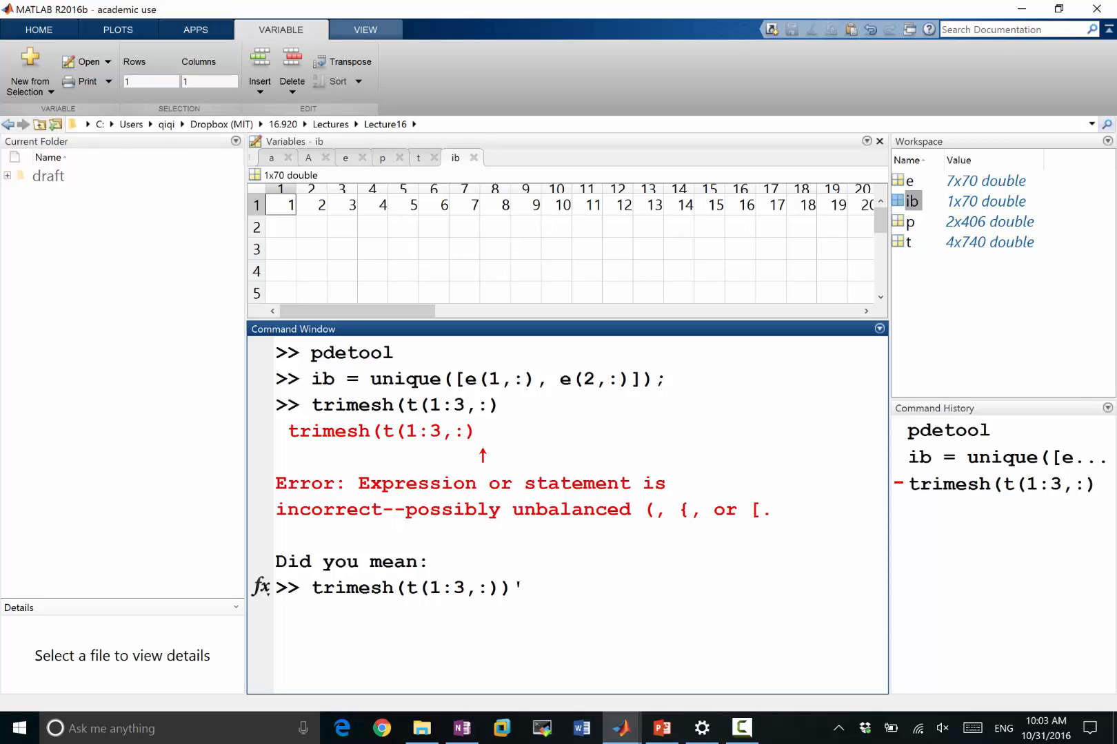
text(, p)
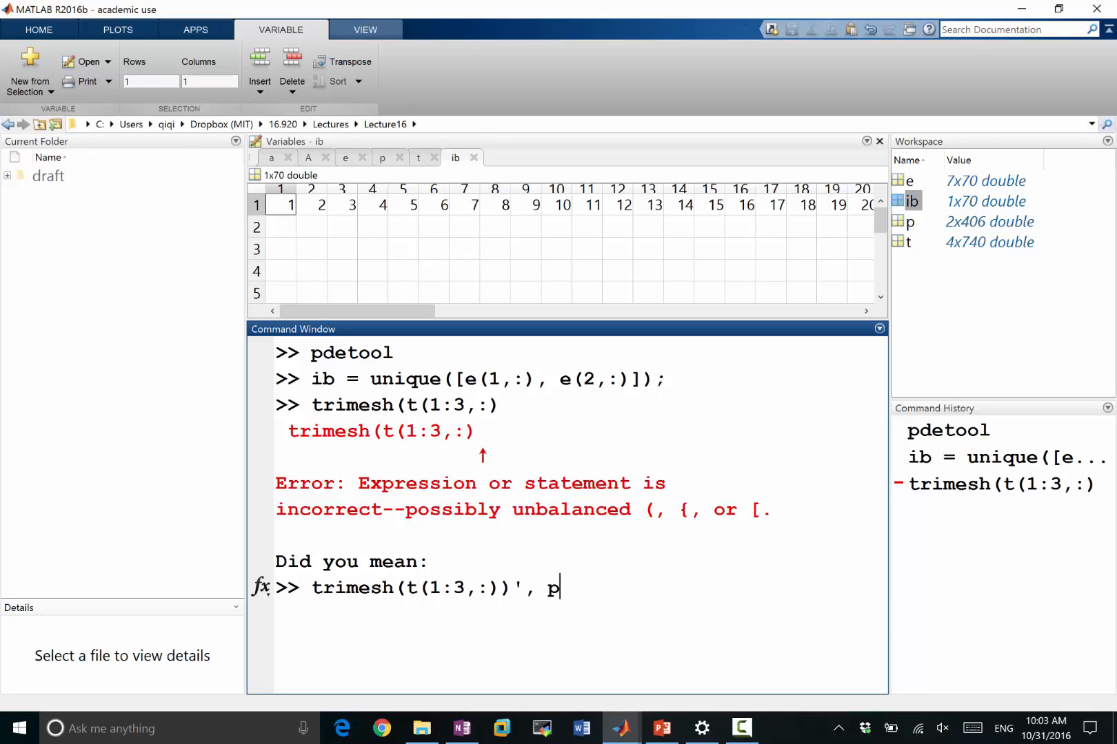
text(()
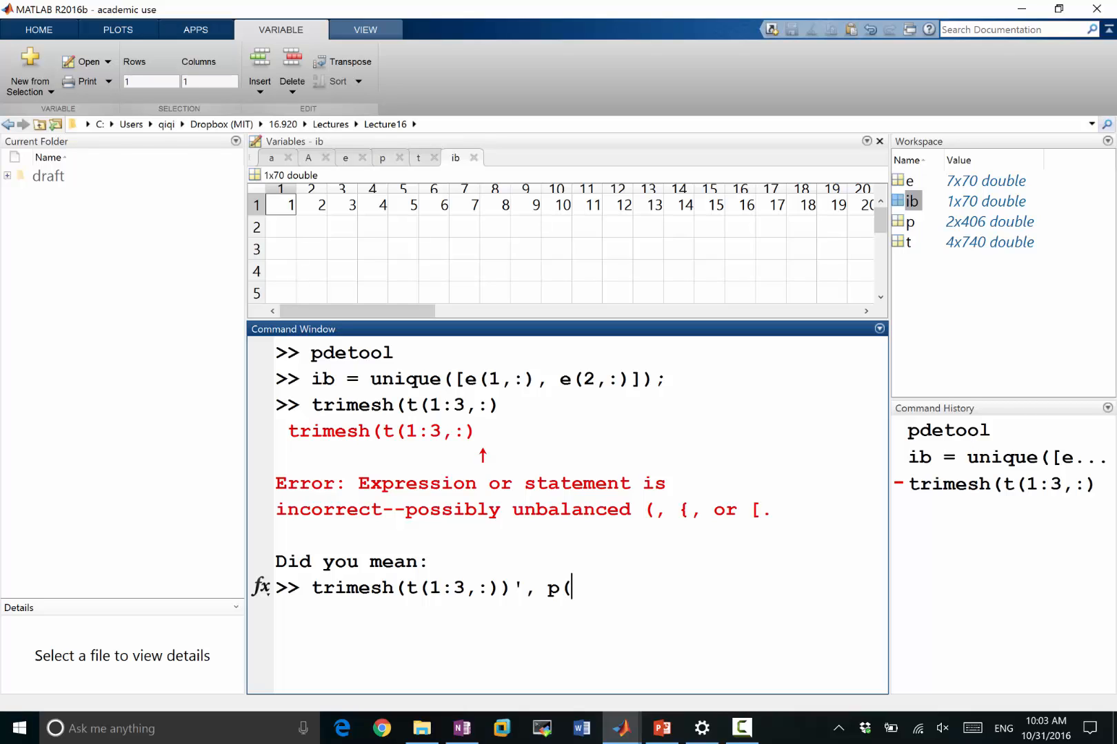
text(1,:),)
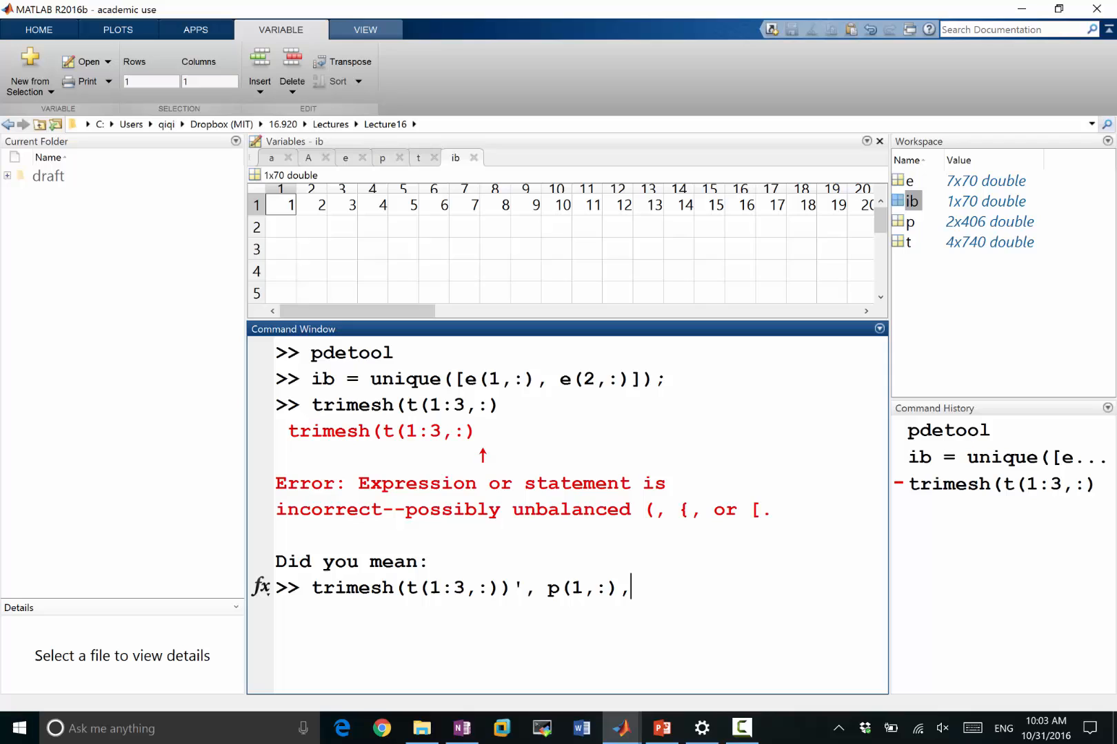
text(p(2,)
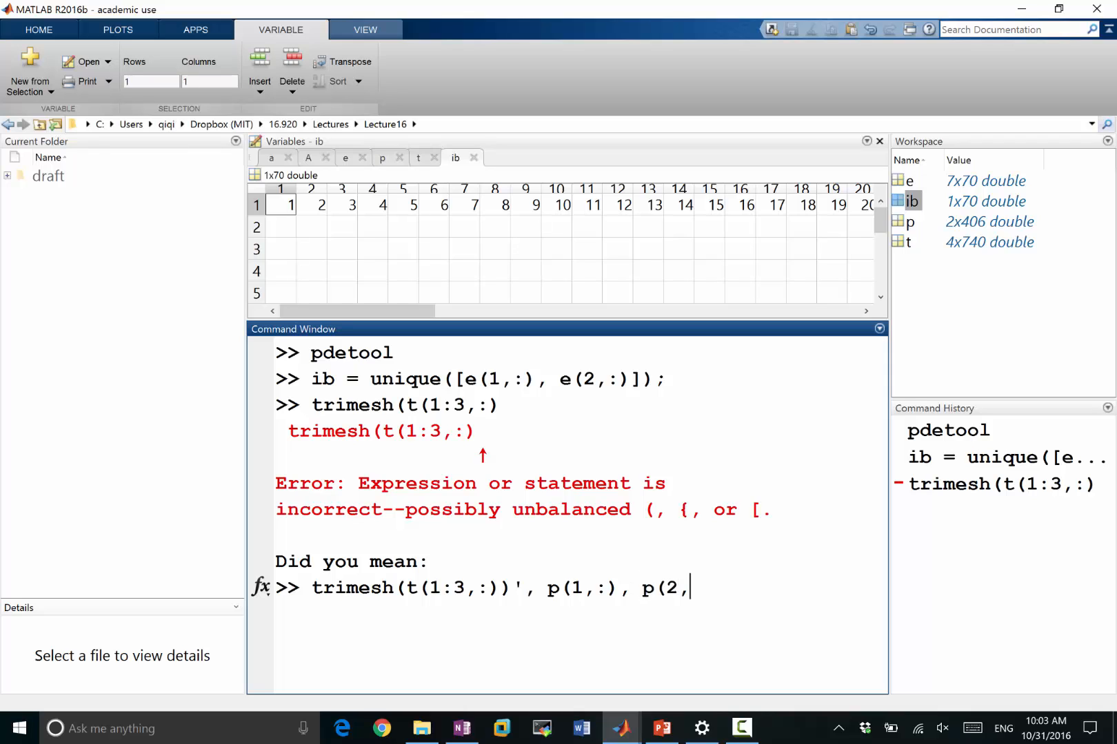
text(:));)
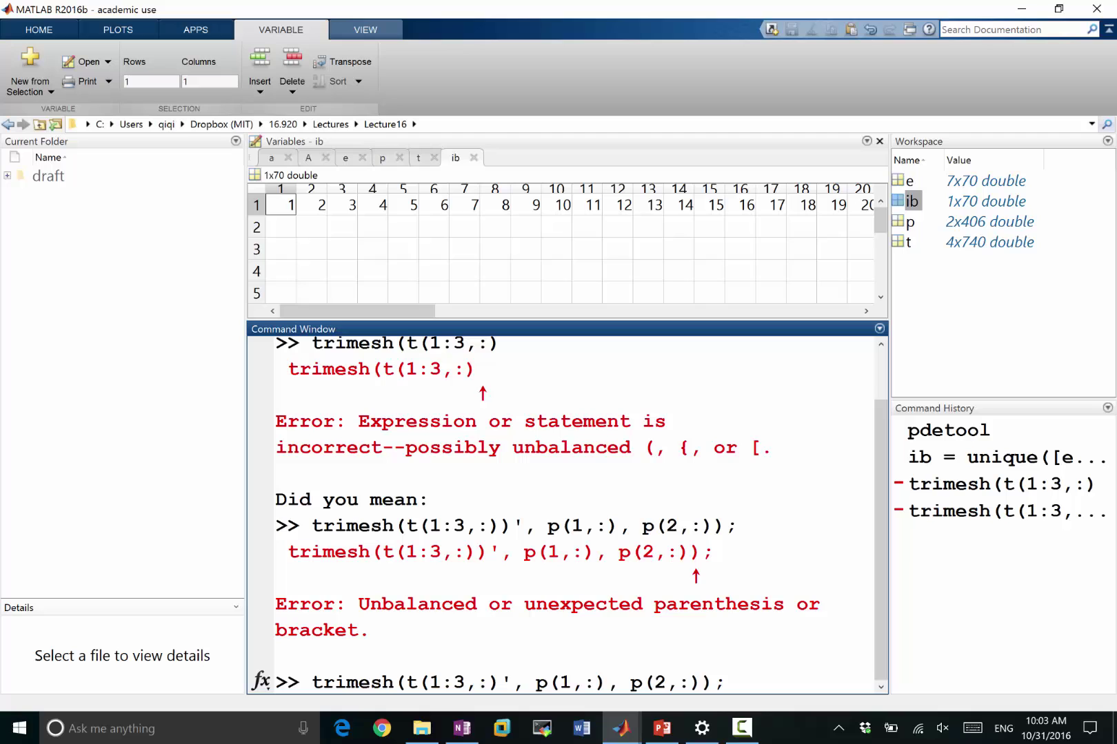
key(alt+tab)
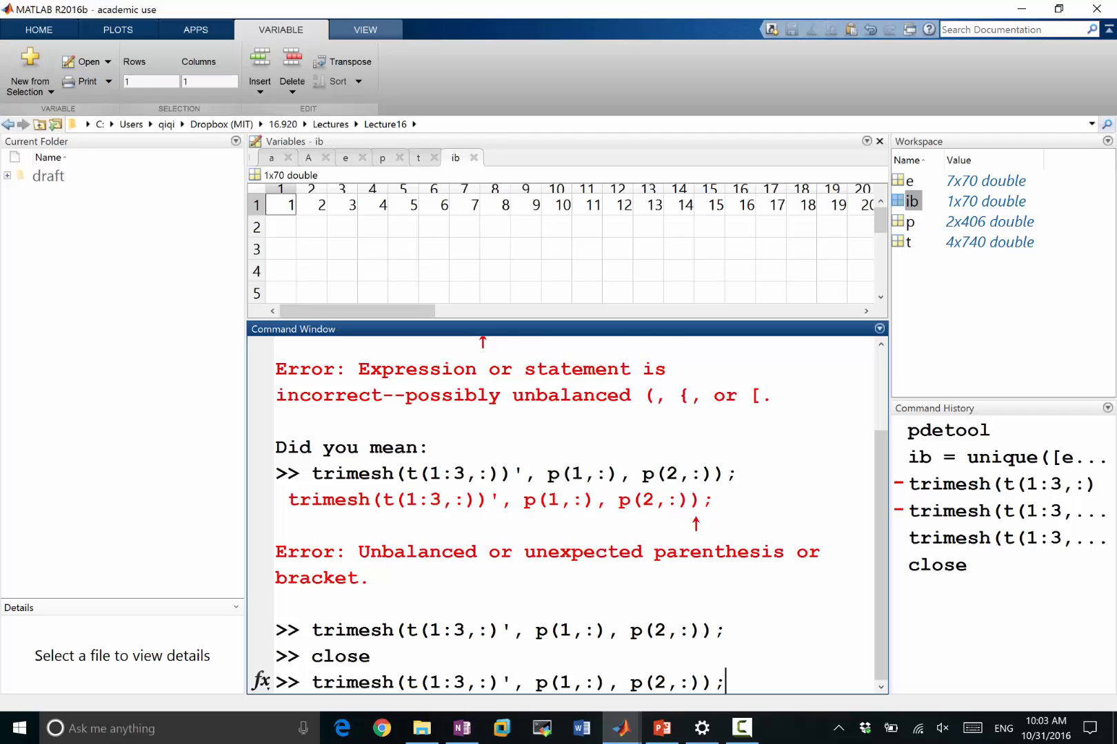
key(Enter)
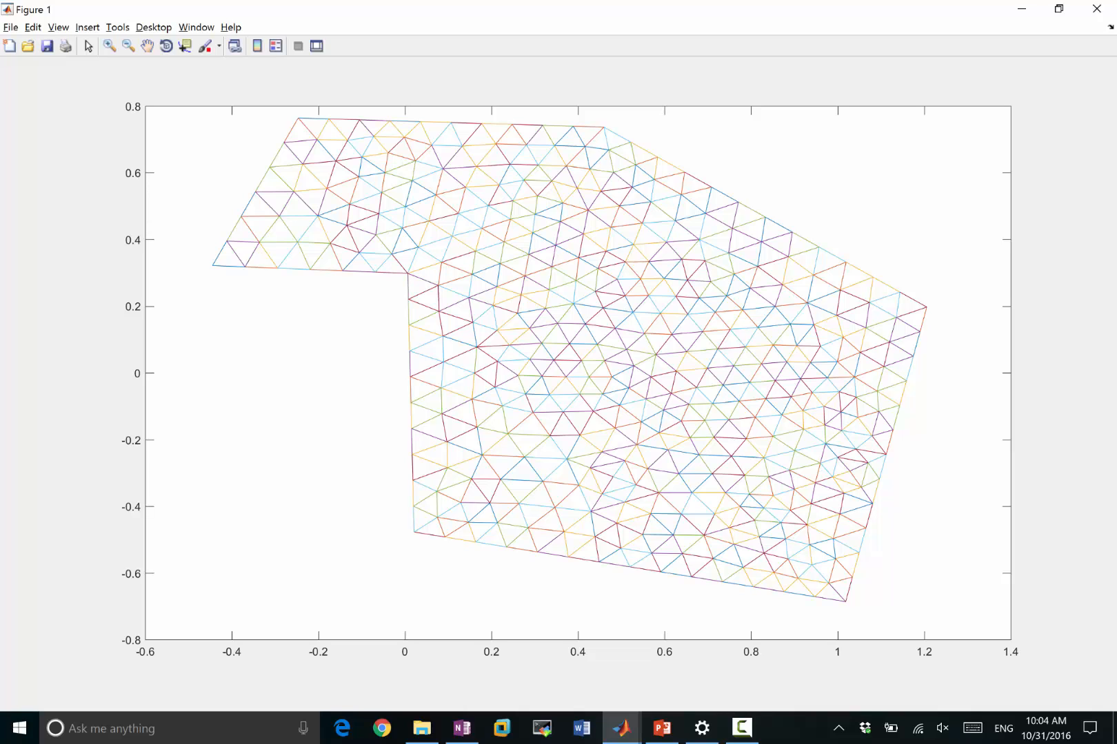
Run u = zeros(406, 1); and u(200) = 1; in the Command Window.
click(620, 727)
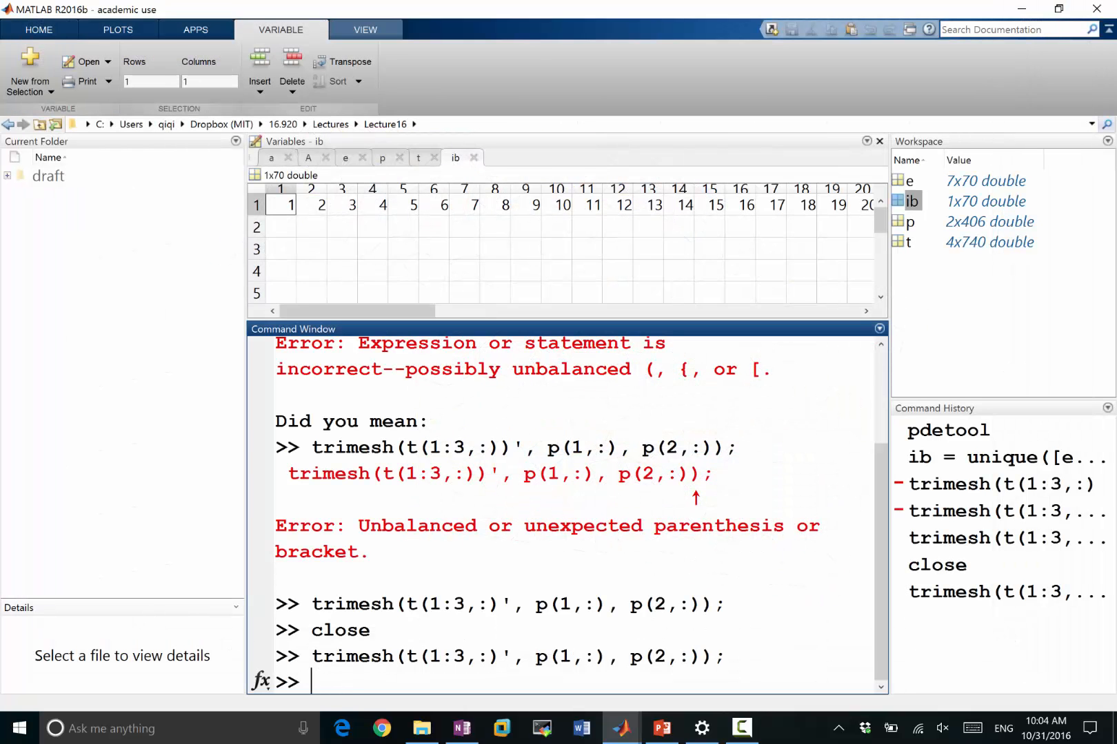
text(u =)
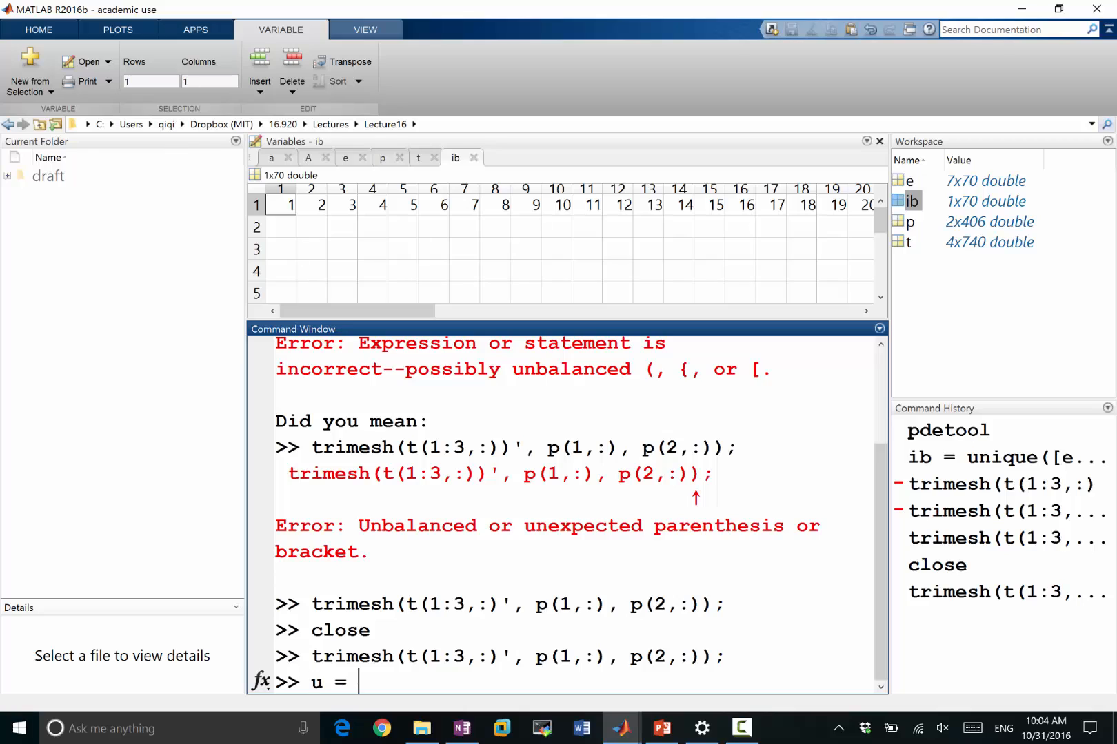
text(zeros()
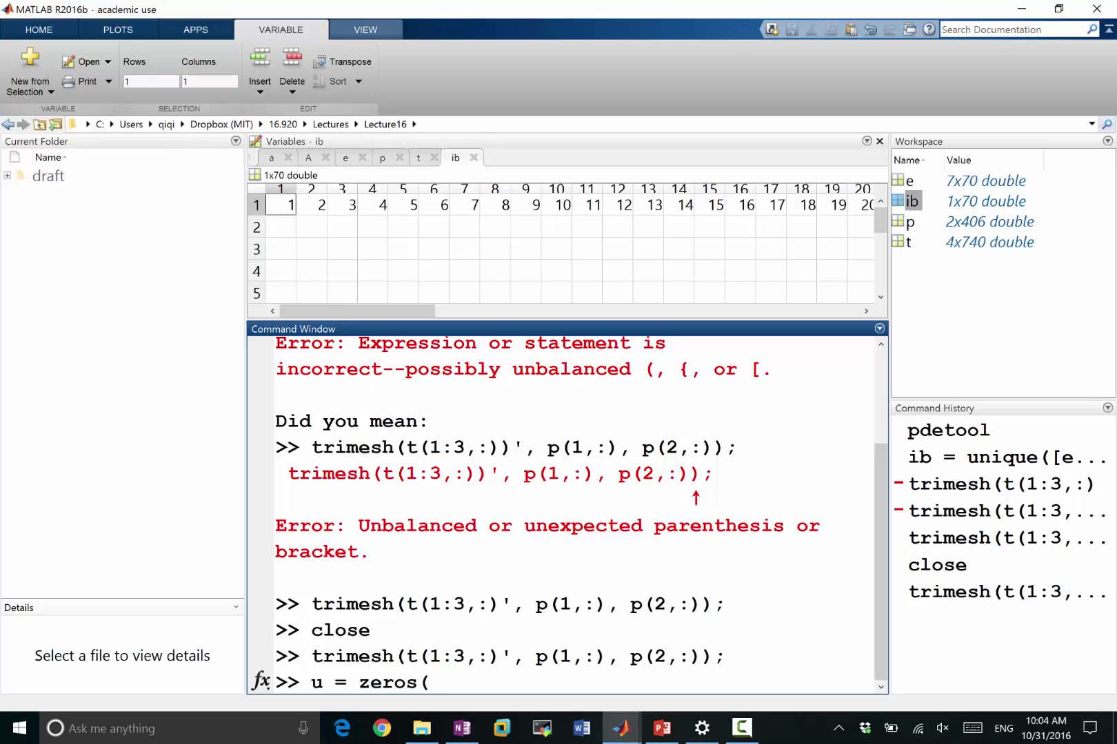
text(()
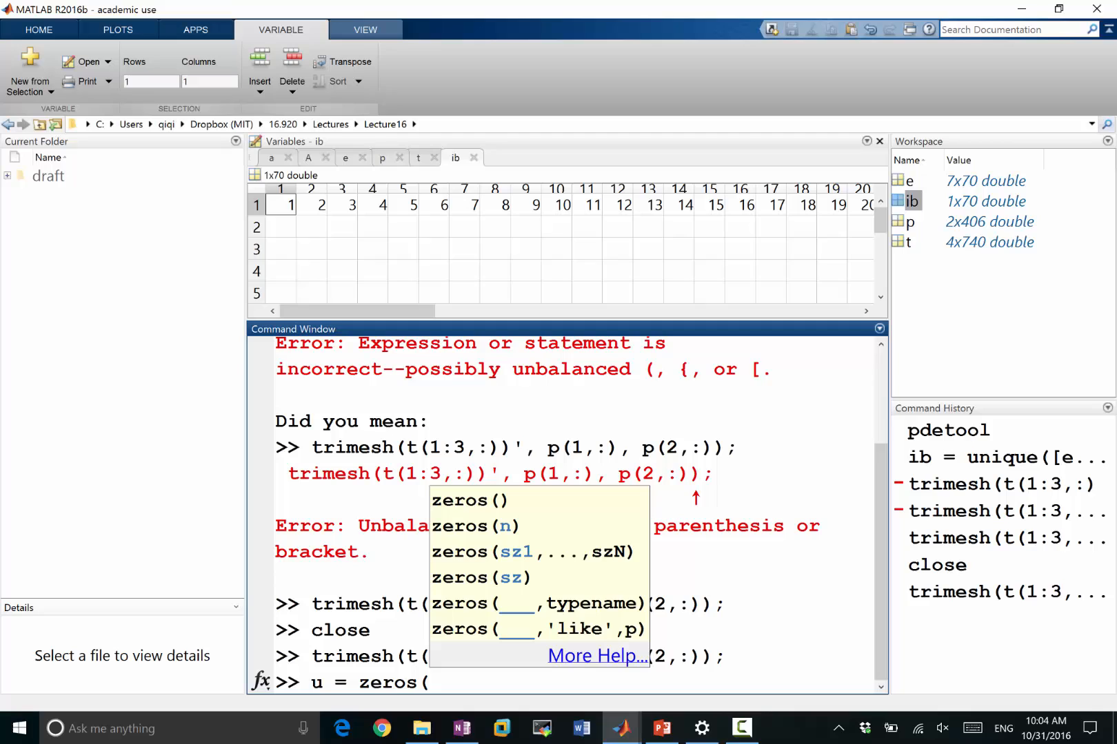
text(406, 1);)
text(u()
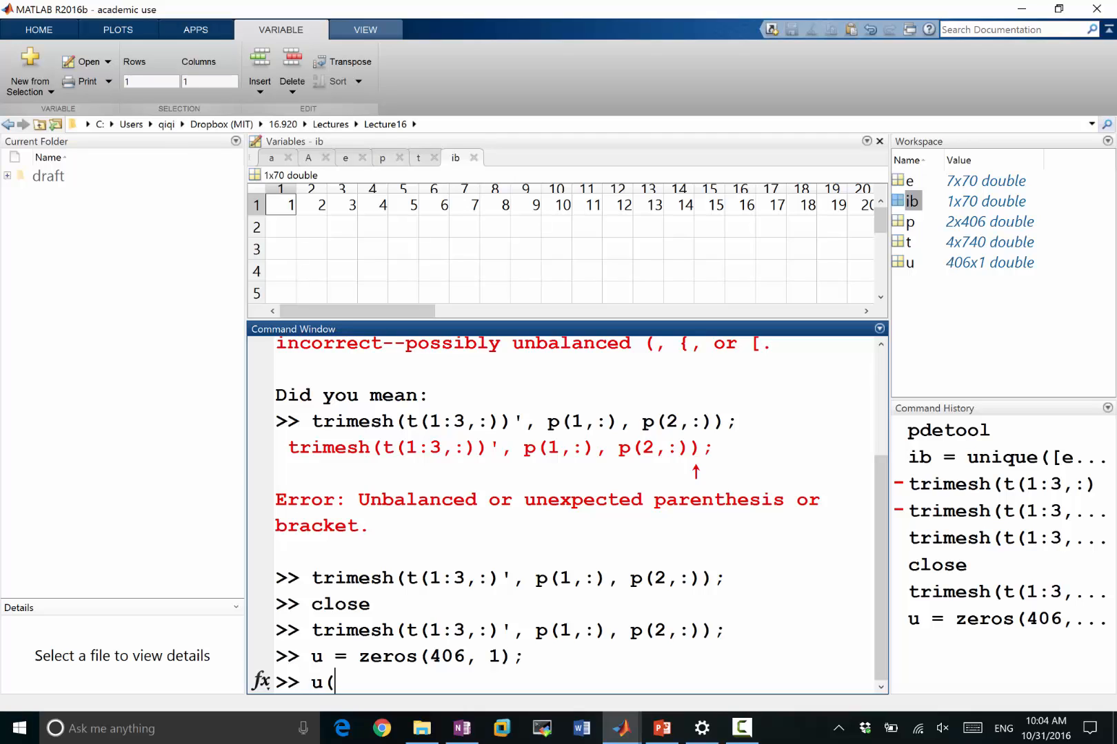
text(200,)
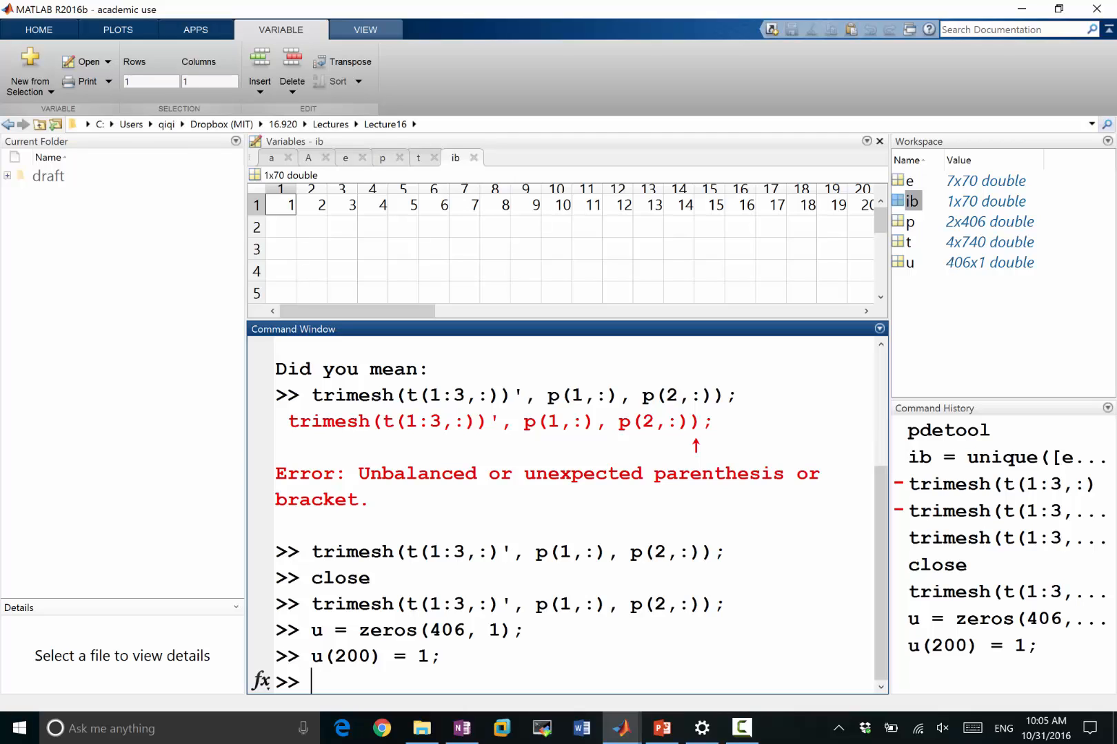
Run the trimesh command on t and p, then use the figure's title-bar button.
text(trimesh(t(1:3,:)', p(1,:), p(2,:));)
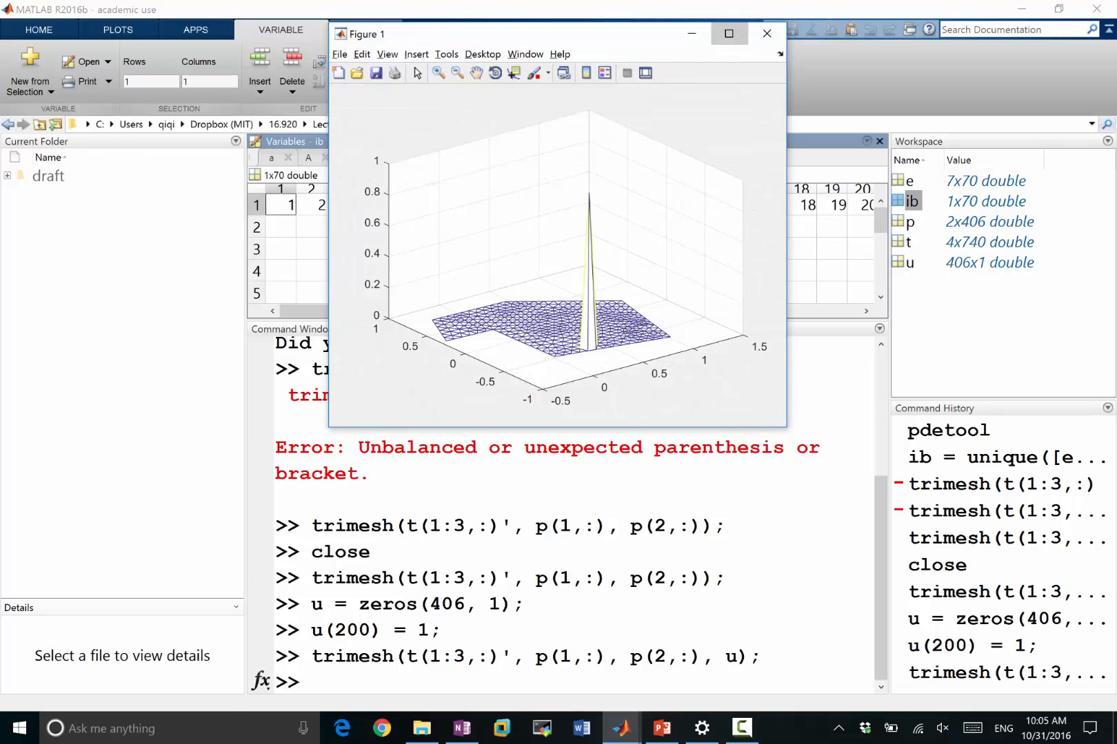
click(726, 32)
text(trisurf(t(1:3,:)', p(1,:), p(2,:), u);)
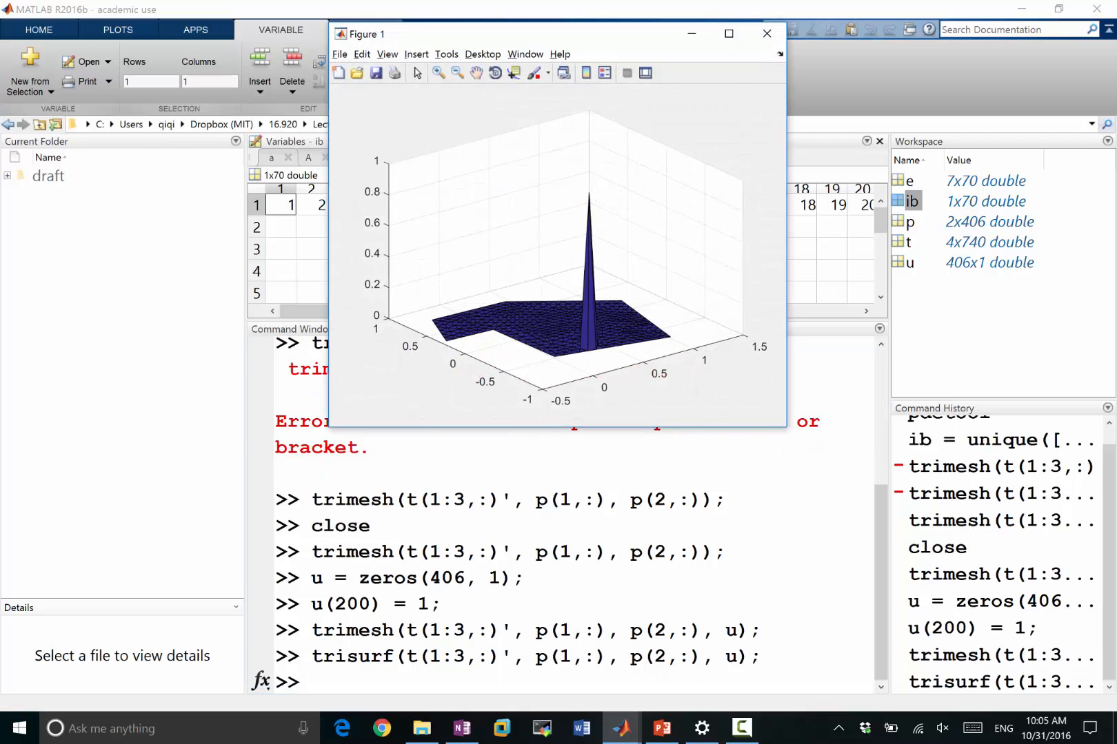
Maximize the trisurf hat-function figure, restore it, then maximize it again.
click(726, 35)
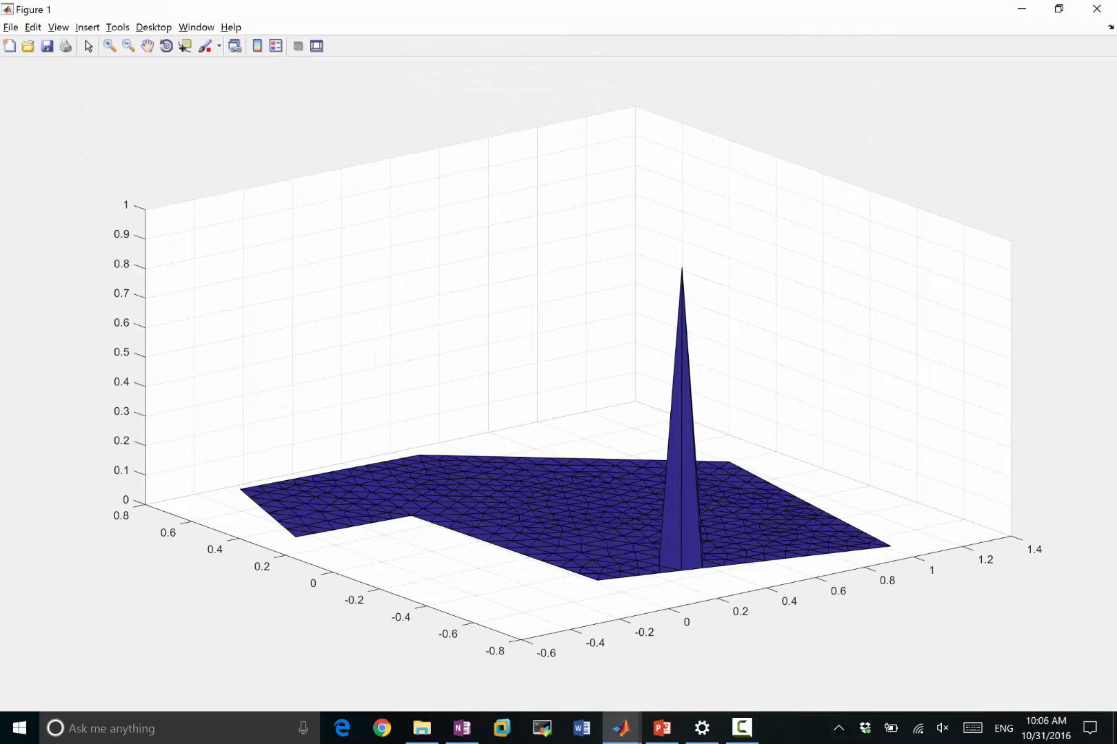
click(109, 47)
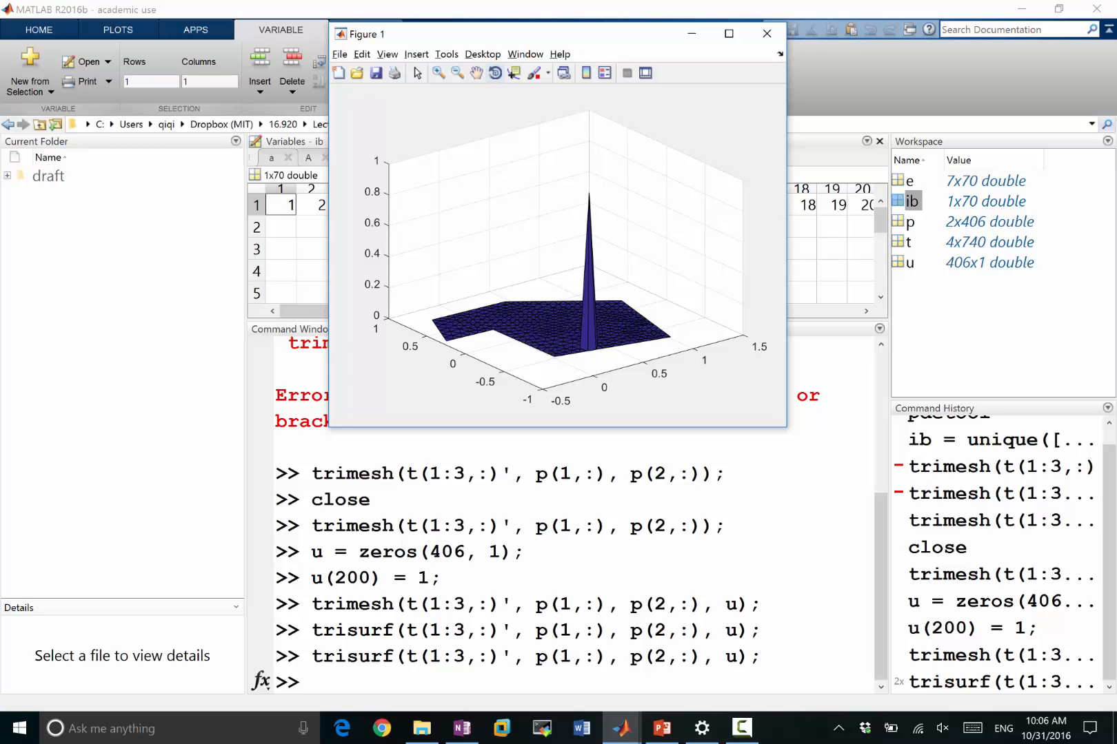
click(726, 33)
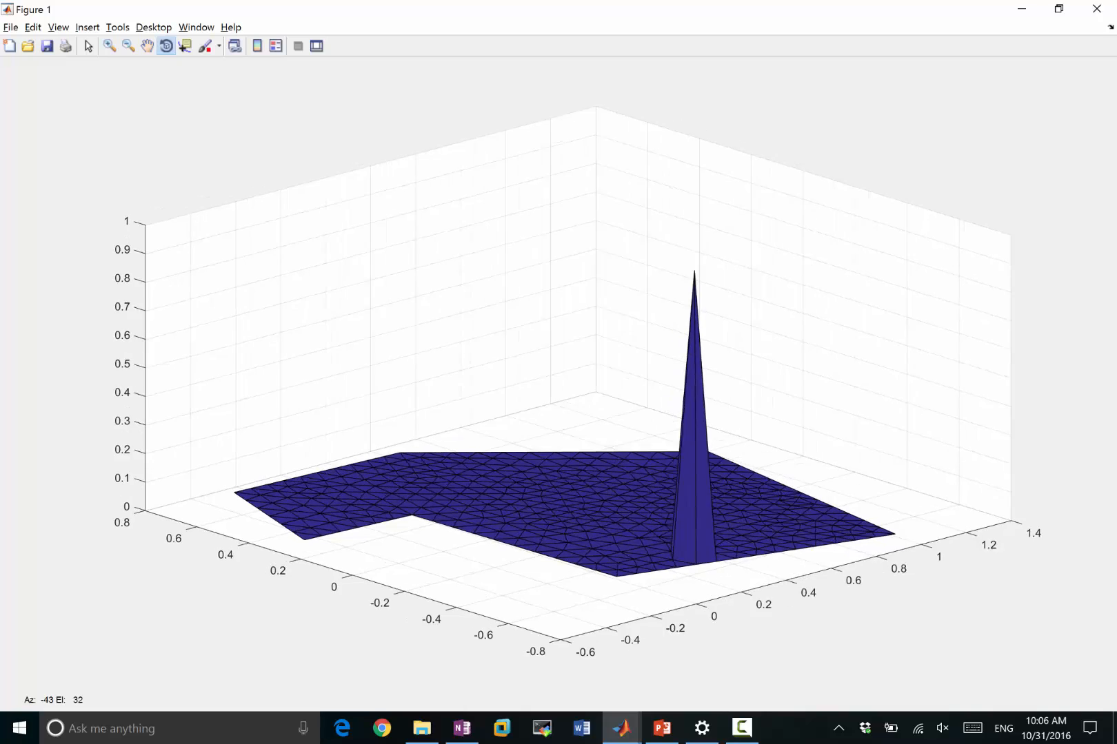